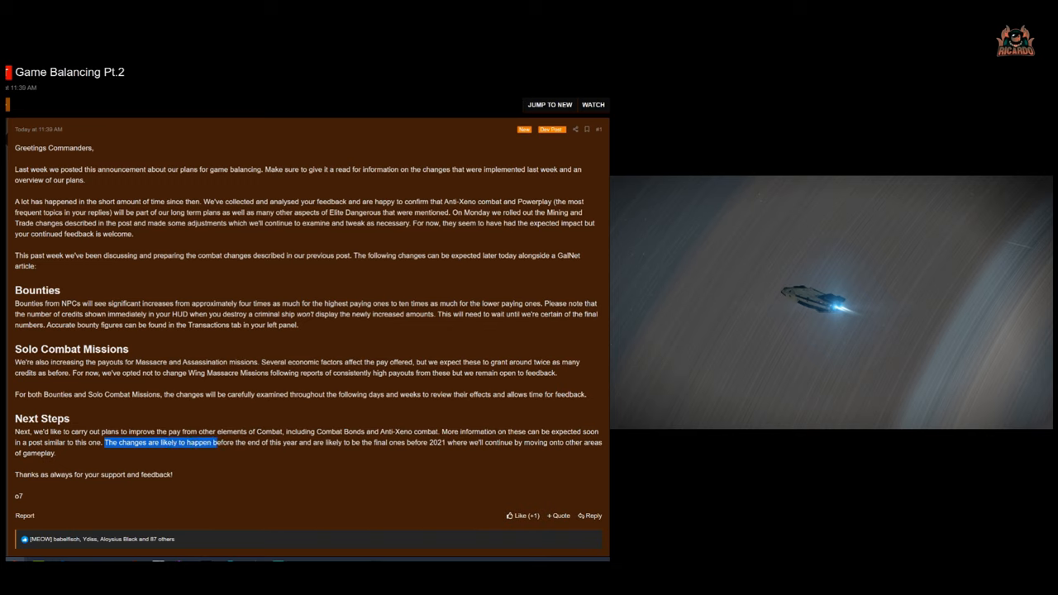
Select the Next Steps sentence stating the changes are likely before the end of this year.
drag(214, 443, 56, 453)
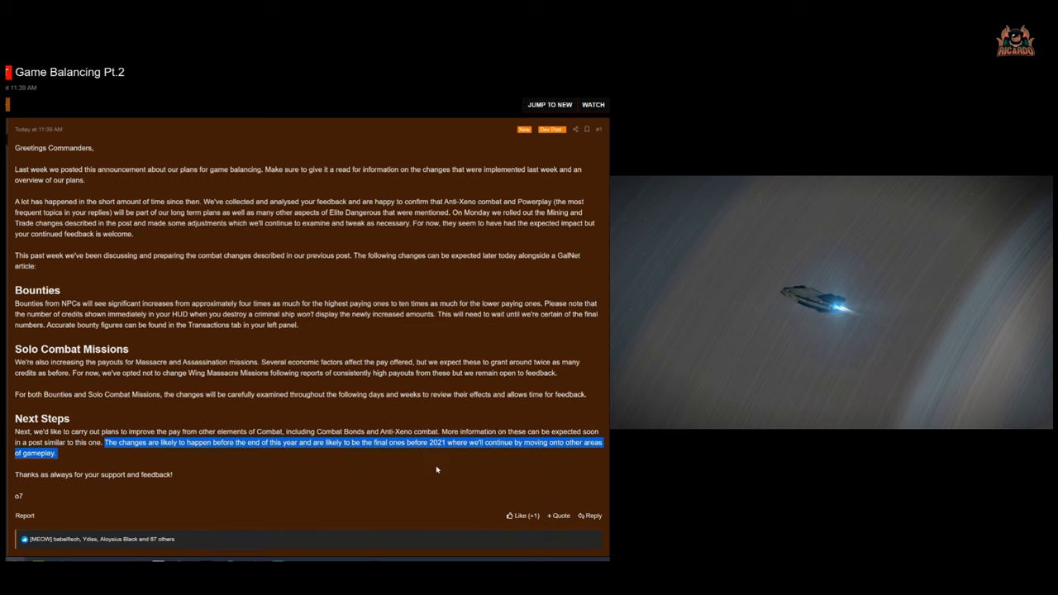